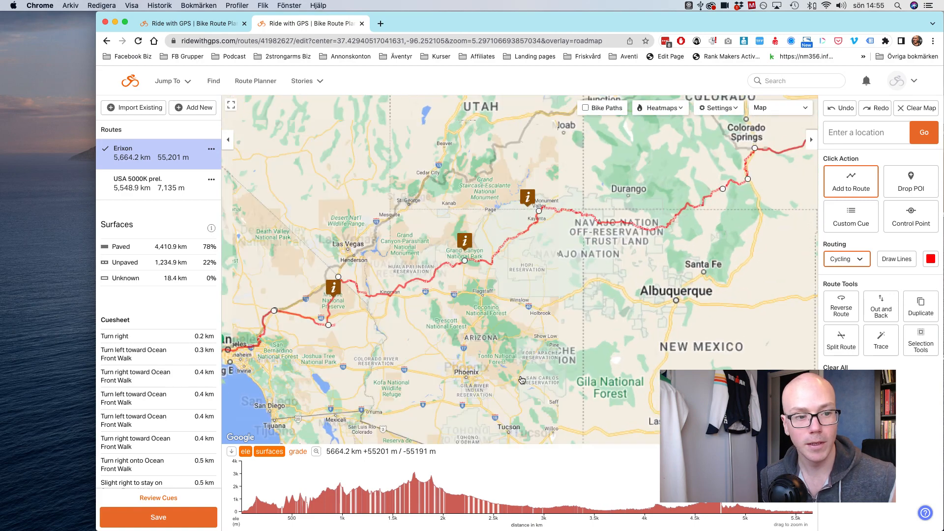
Step: Pan the map west to bring Los Angeles and the route start into view
drag(521, 380, 620, 342)
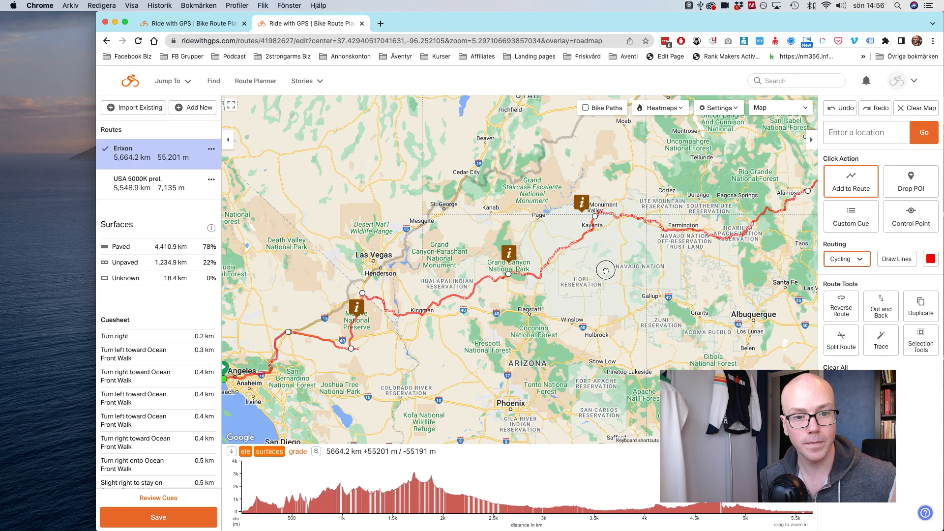
drag(605, 270, 598, 250)
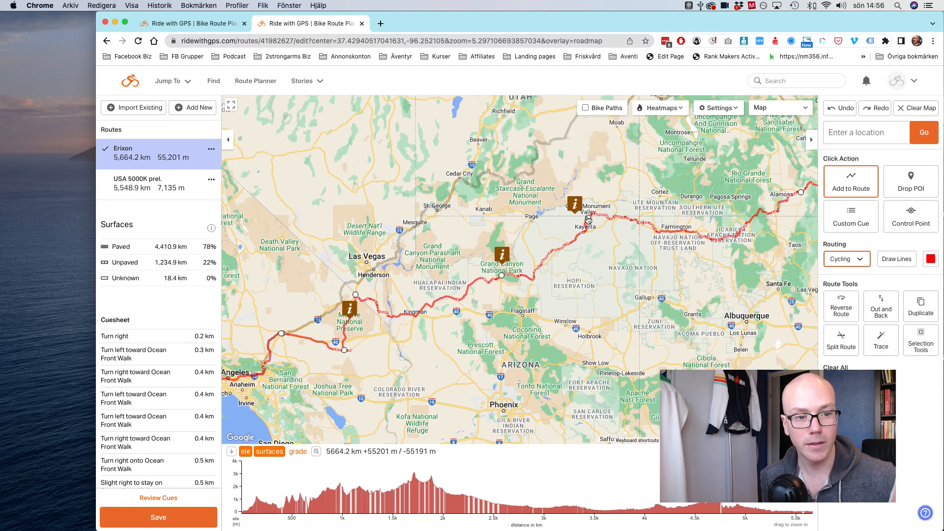
mouse_move(701, 235)
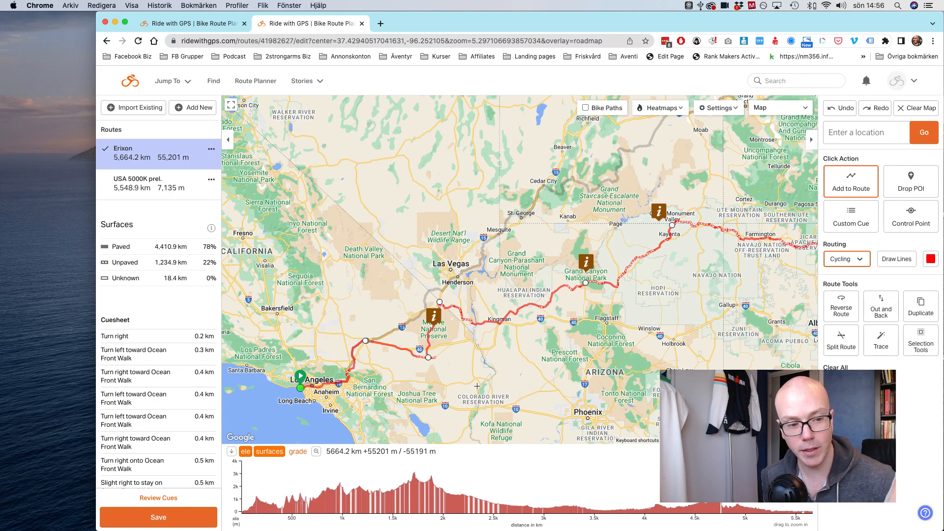
mouse_move(447, 302)
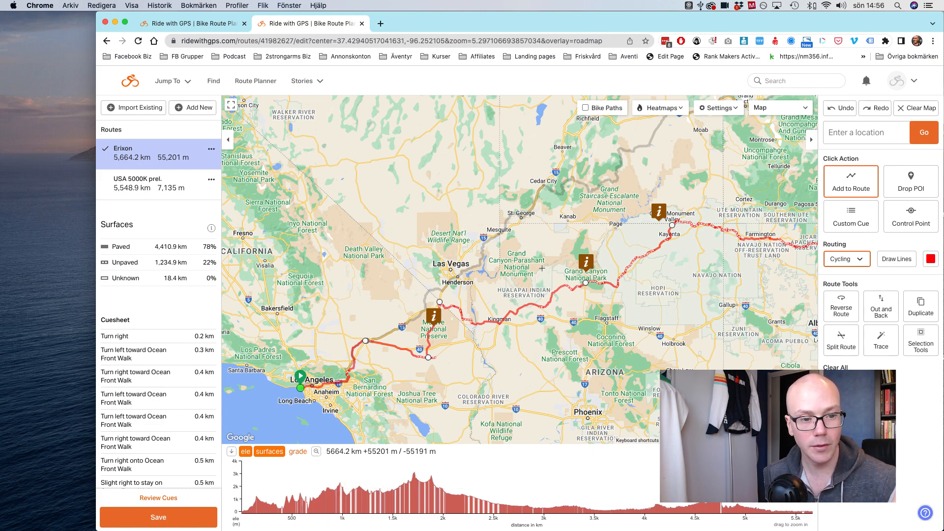
mouse_move(579, 281)
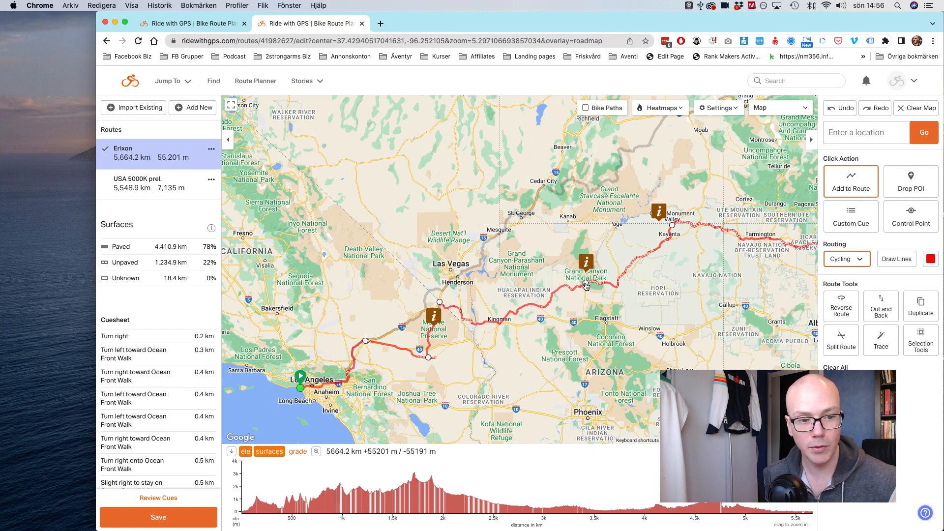
click(586, 263)
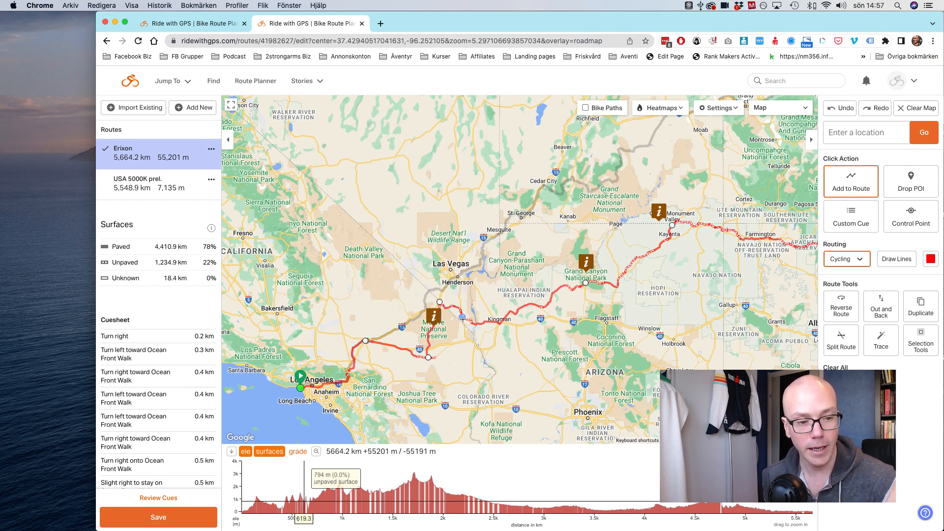
click(592, 262)
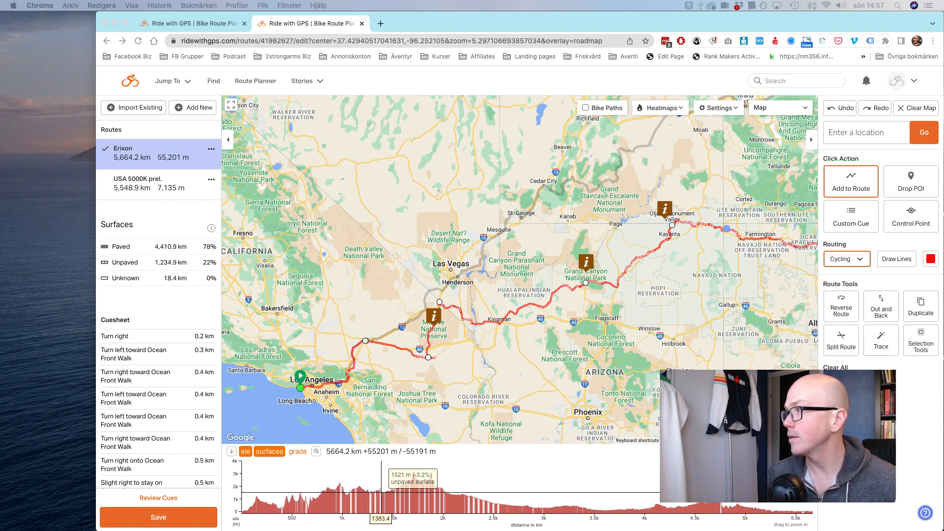
click(306, 24)
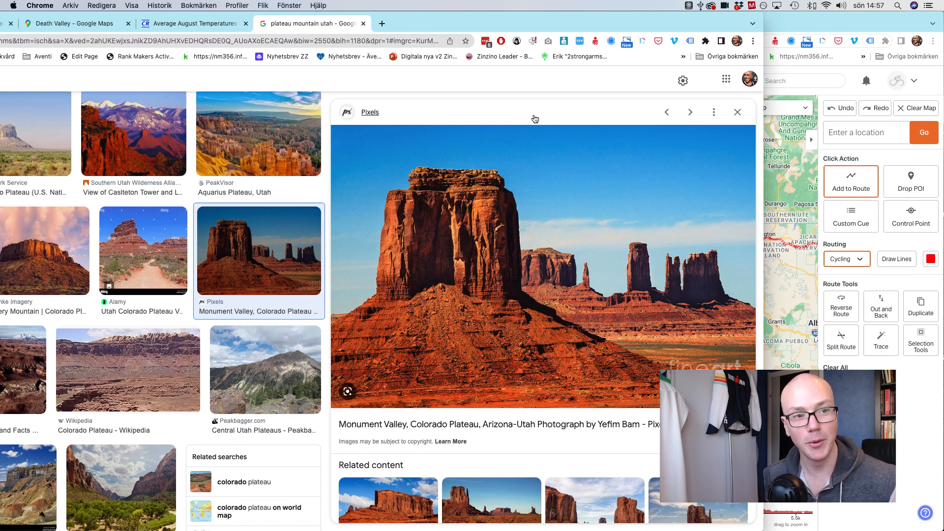
Step: Return to the Ride with GPS route planner window
click(310, 24)
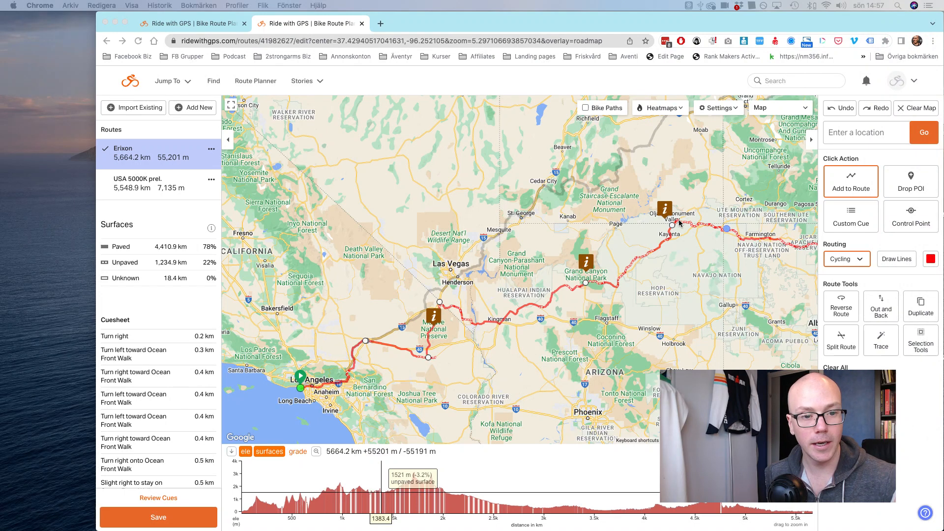
mouse_move(745, 270)
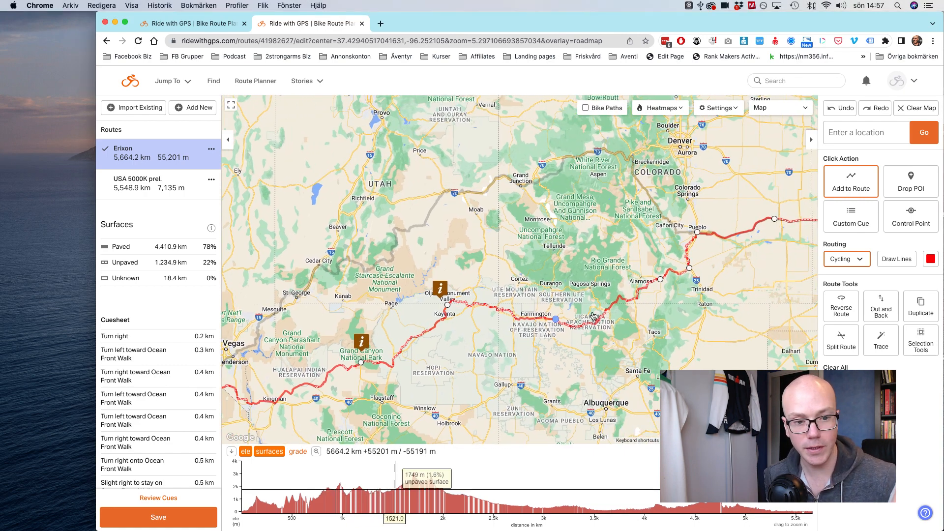
mouse_move(448, 501)
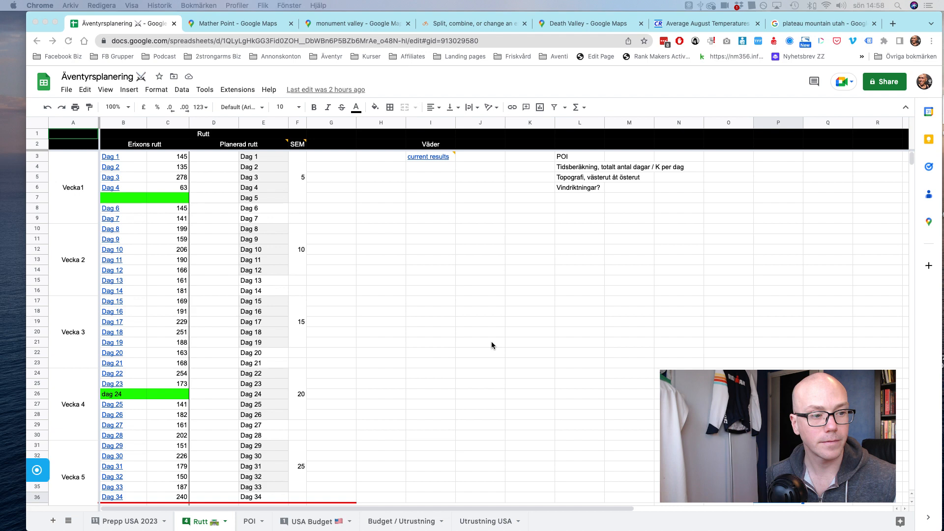
mouse_move(224, 242)
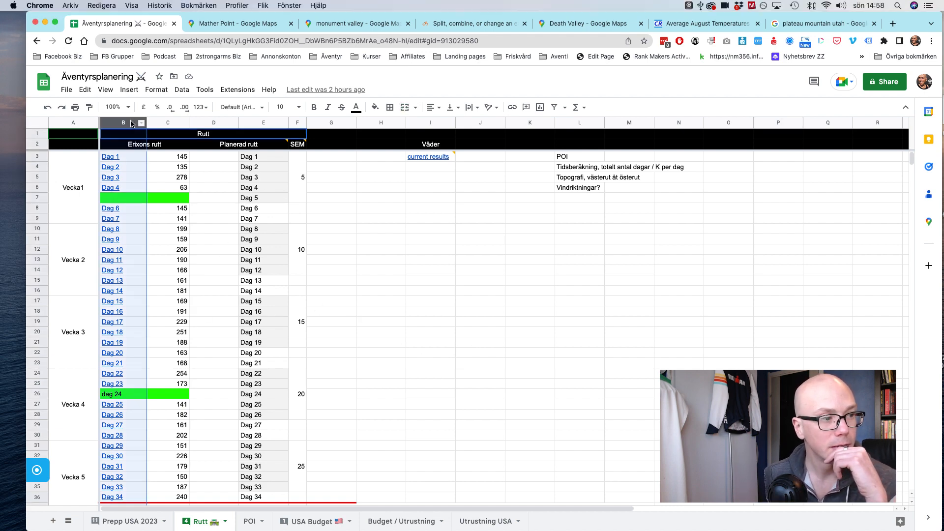
Step: Select the Erixons rutt and Planerad rutt columns to count entries, then review the lower rows
click(123, 122)
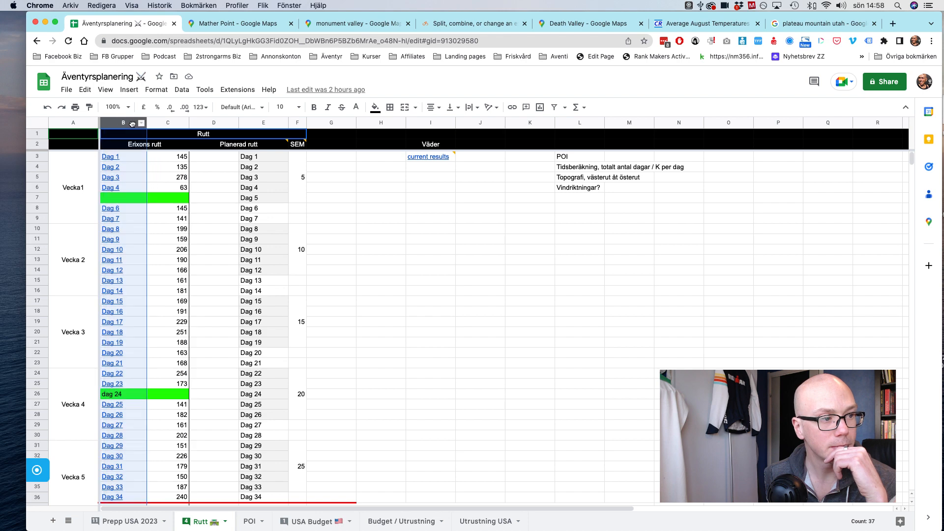
click(168, 122)
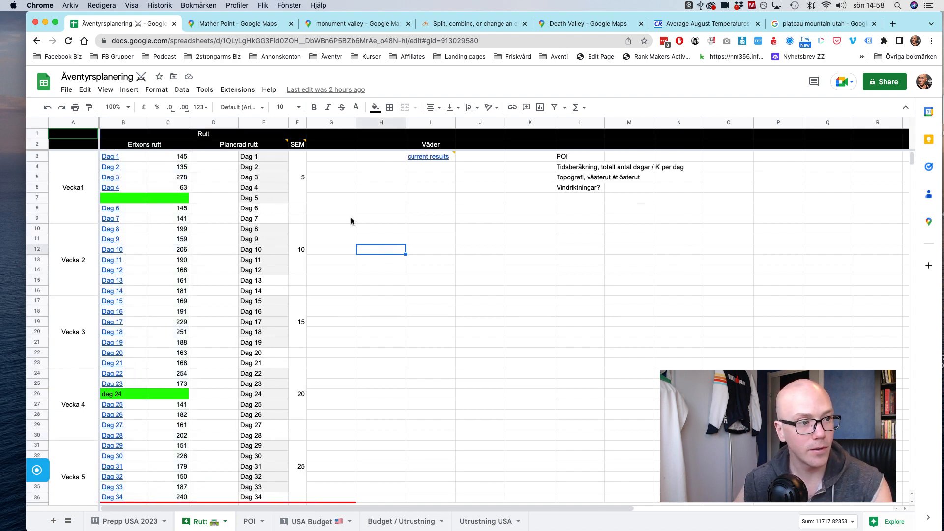
click(214, 122)
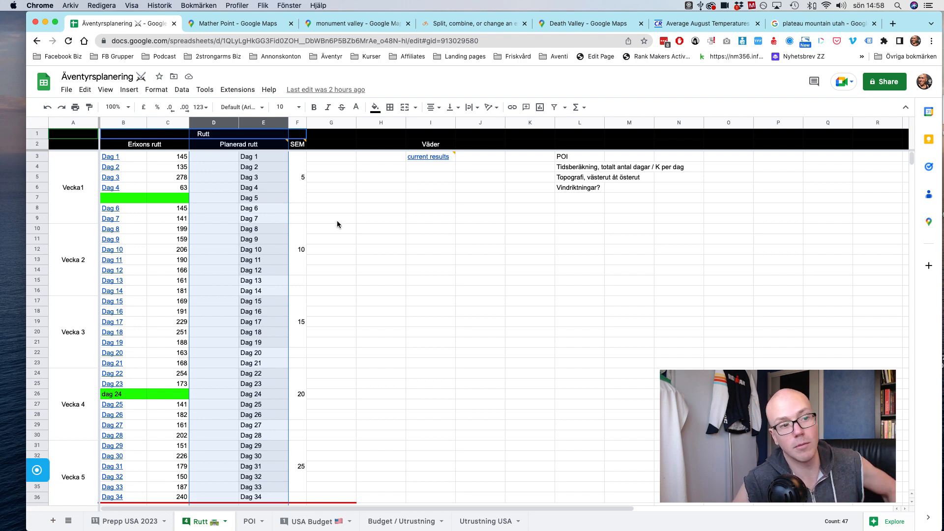
mouse_move(383, 239)
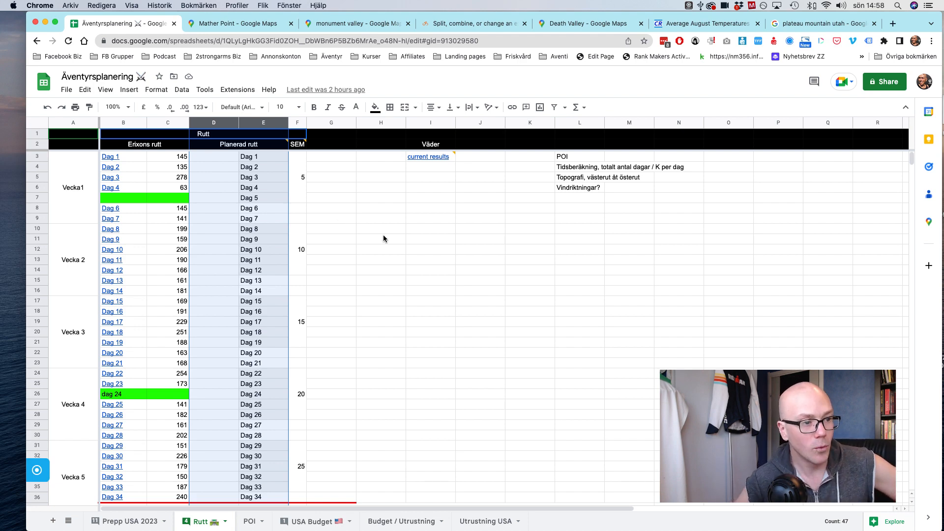
mouse_move(337, 230)
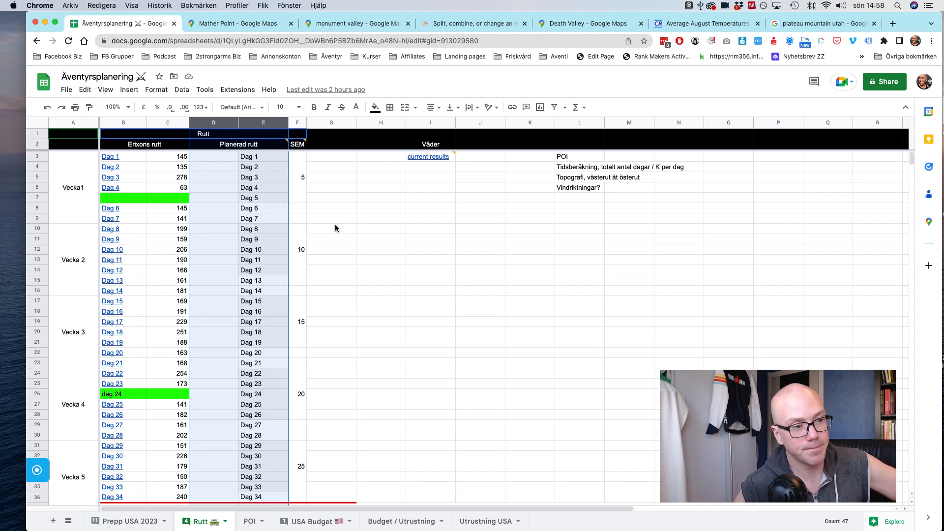
scroll(down, 3)
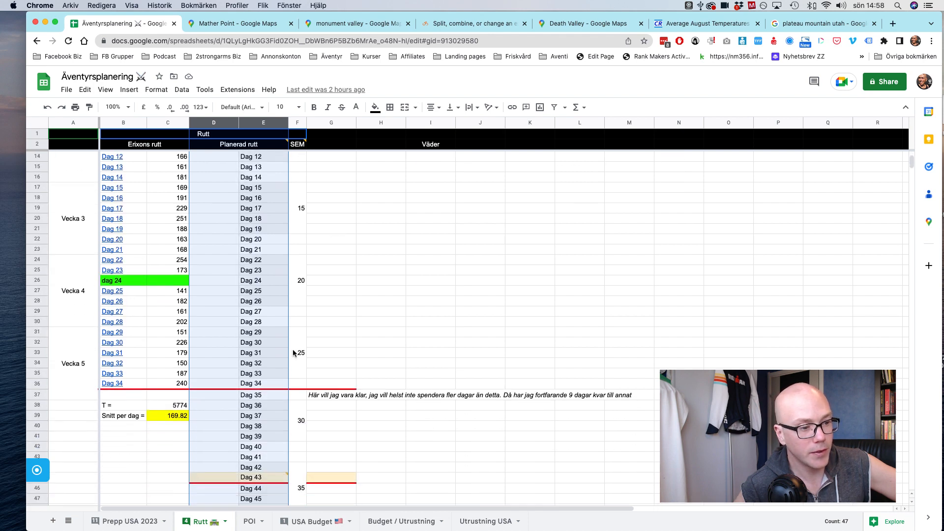
mouse_move(278, 385)
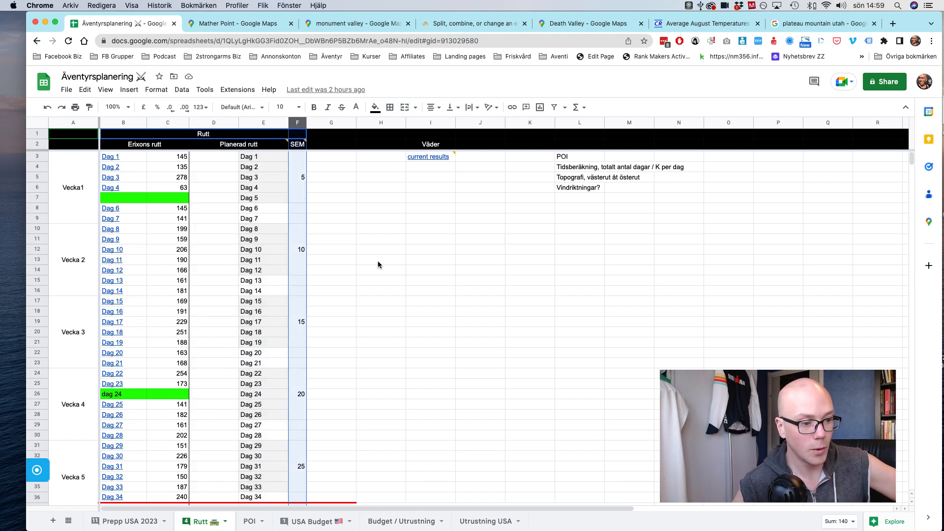
scroll(down, 3)
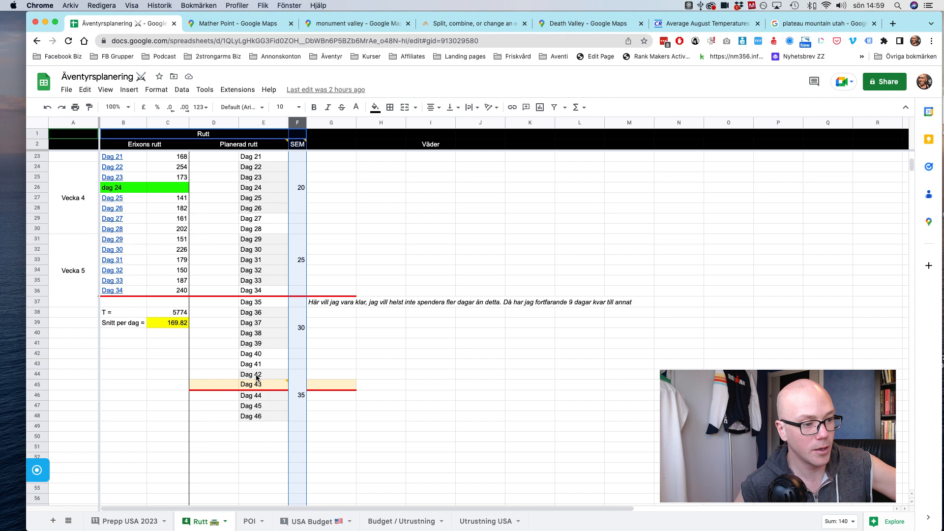
mouse_move(445, 254)
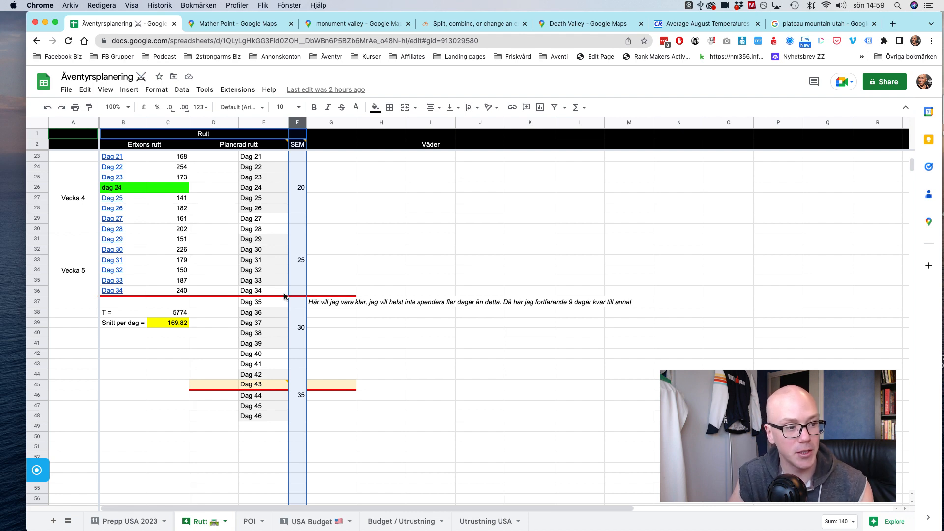
mouse_move(264, 295)
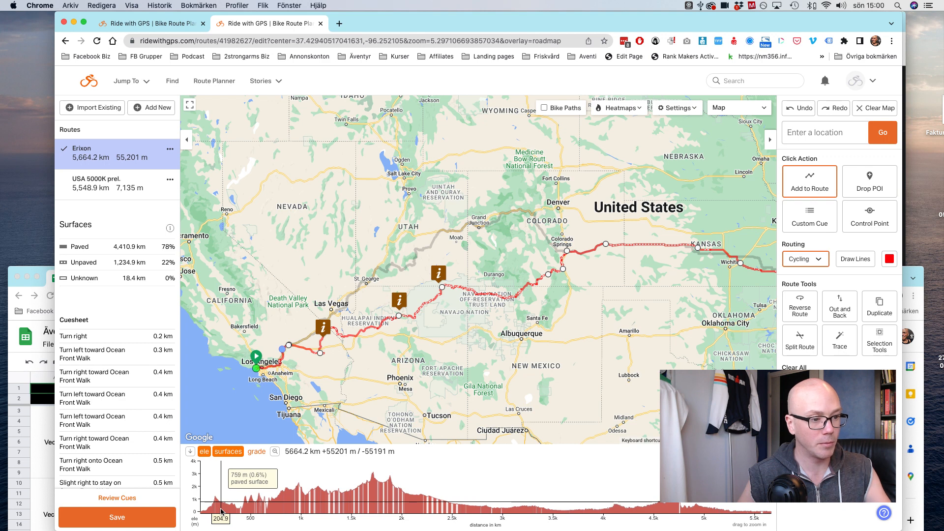
mouse_move(283, 352)
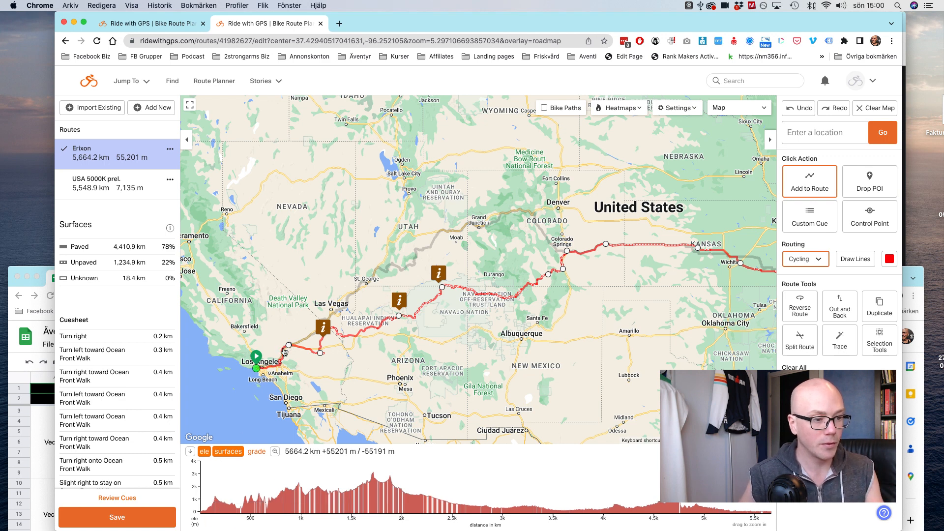